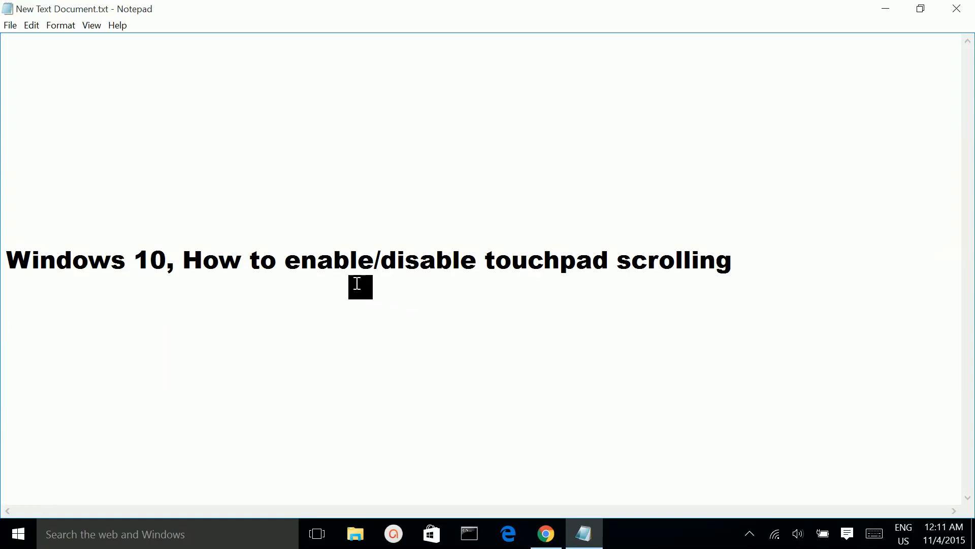
mouse_move(683, 289)
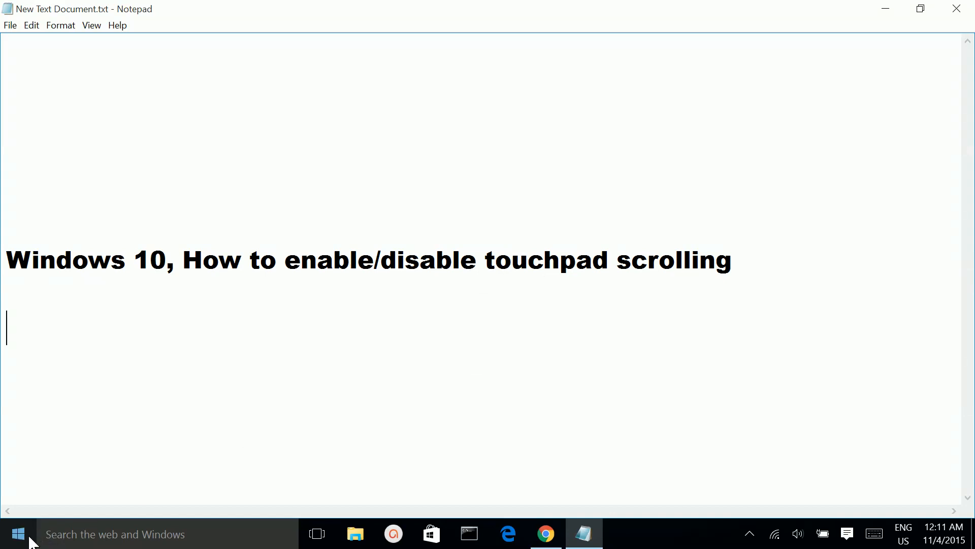
mouse_move(32, 535)
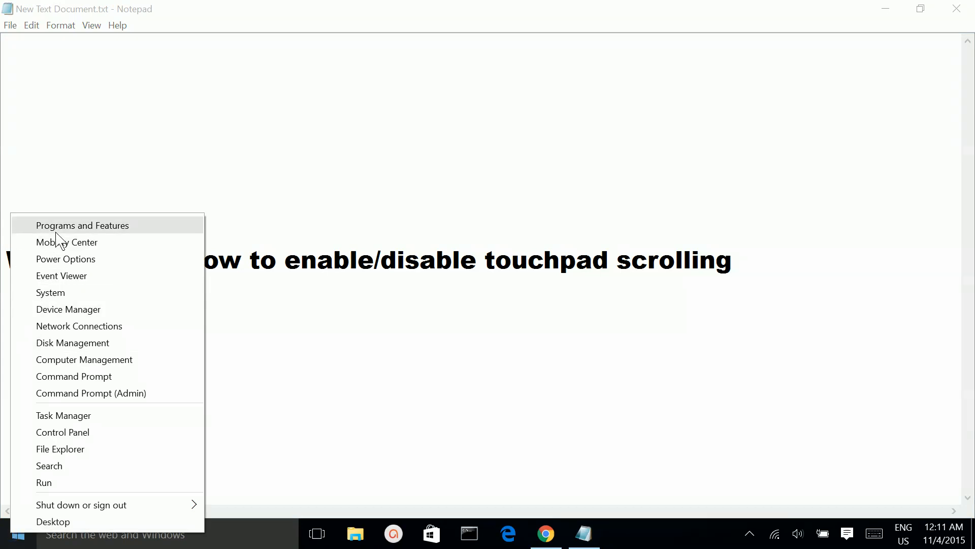
mouse_move(67, 241)
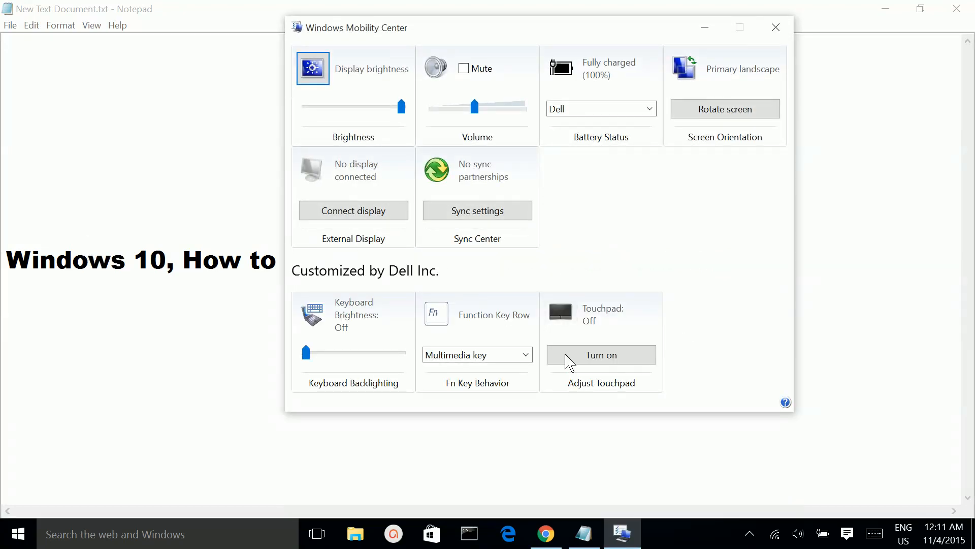
mouse_move(593, 325)
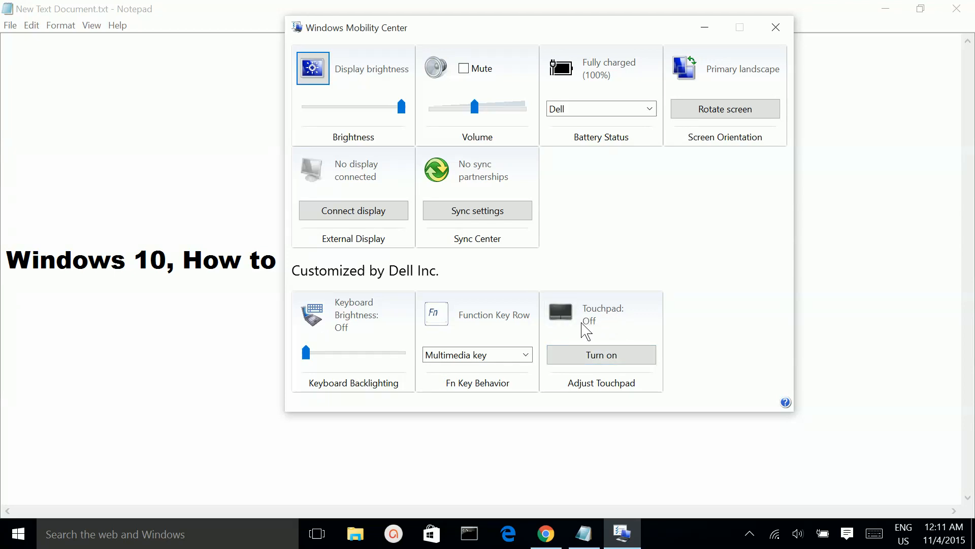
mouse_move(600, 320)
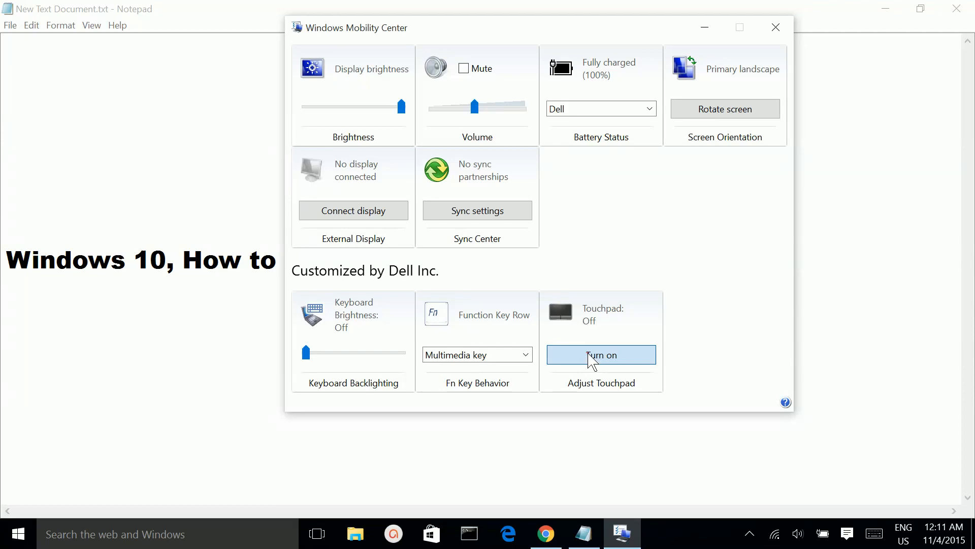
Turn the touchpad on via 'Turn on' under Adjust Touchpad.
click(600, 354)
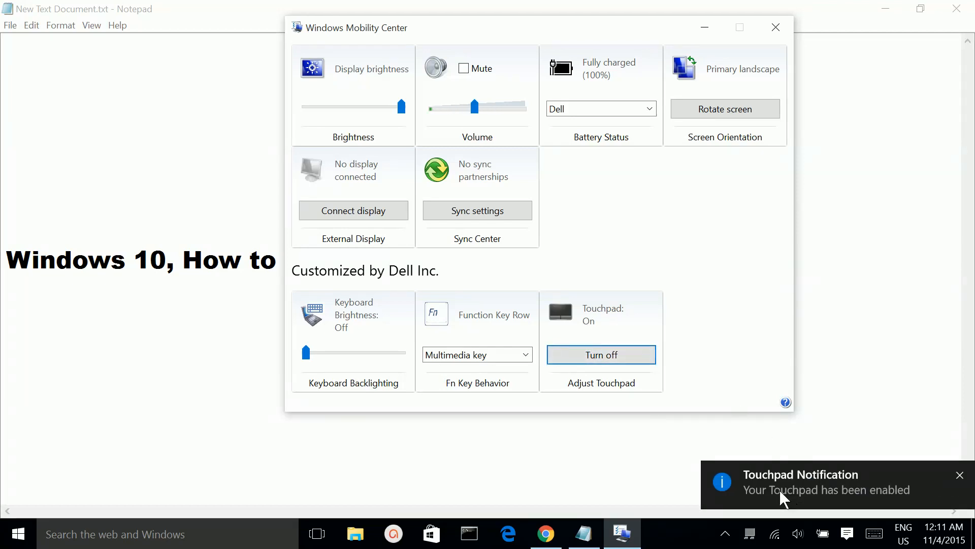
mouse_move(843, 504)
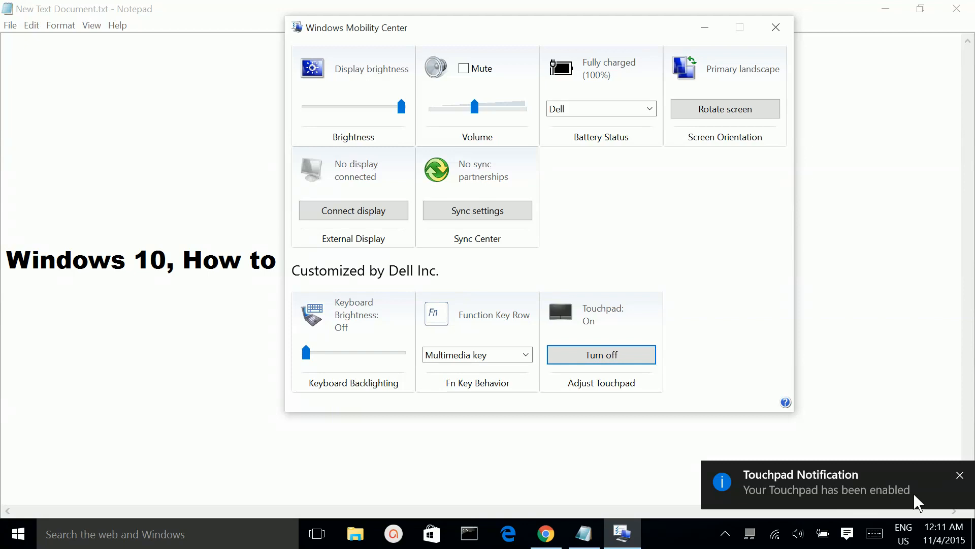
mouse_move(788, 480)
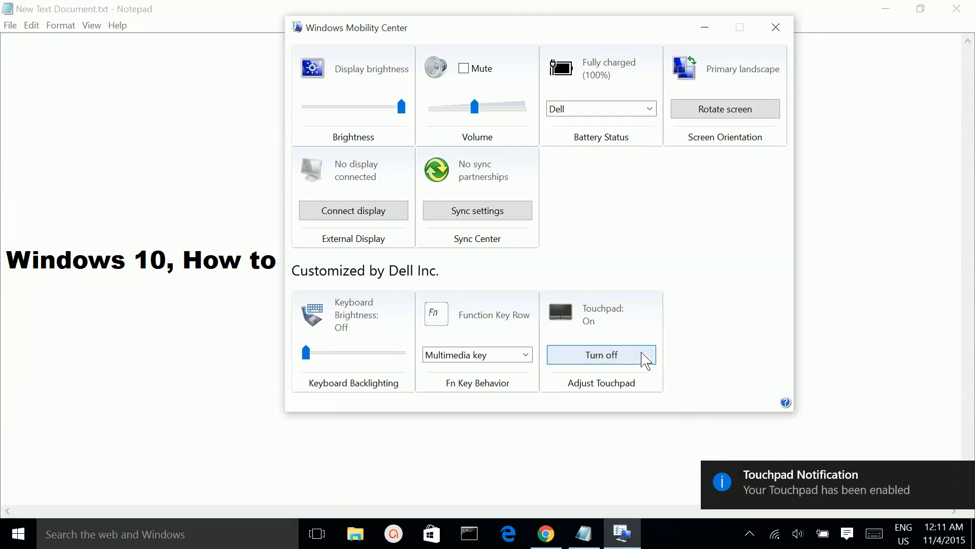
Turn the touchpad back off so it reads Touchpad: Off.
click(599, 355)
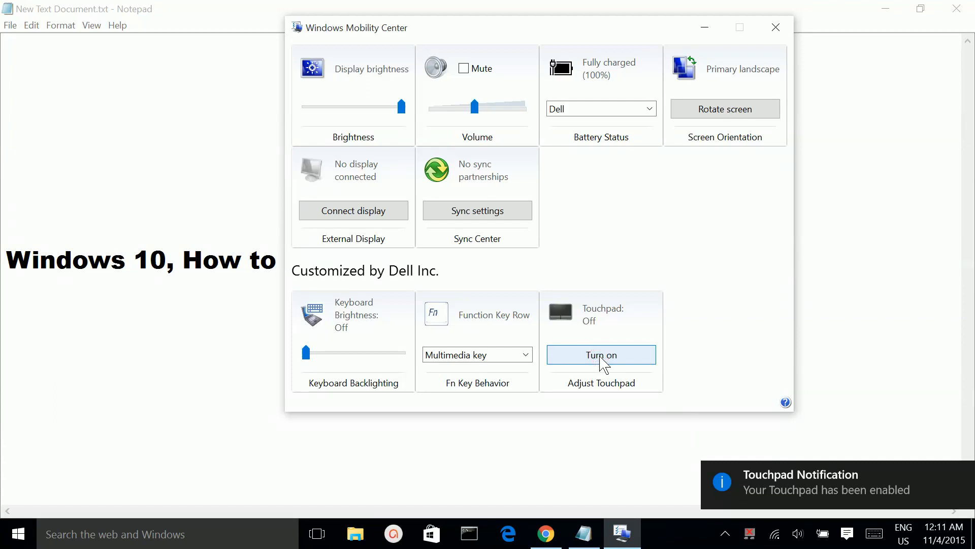
click(601, 355)
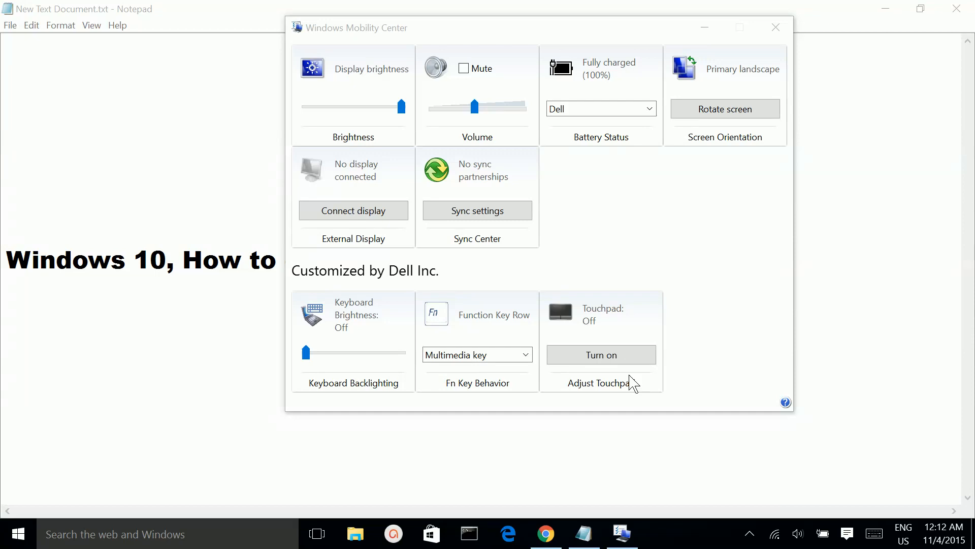
mouse_move(590, 320)
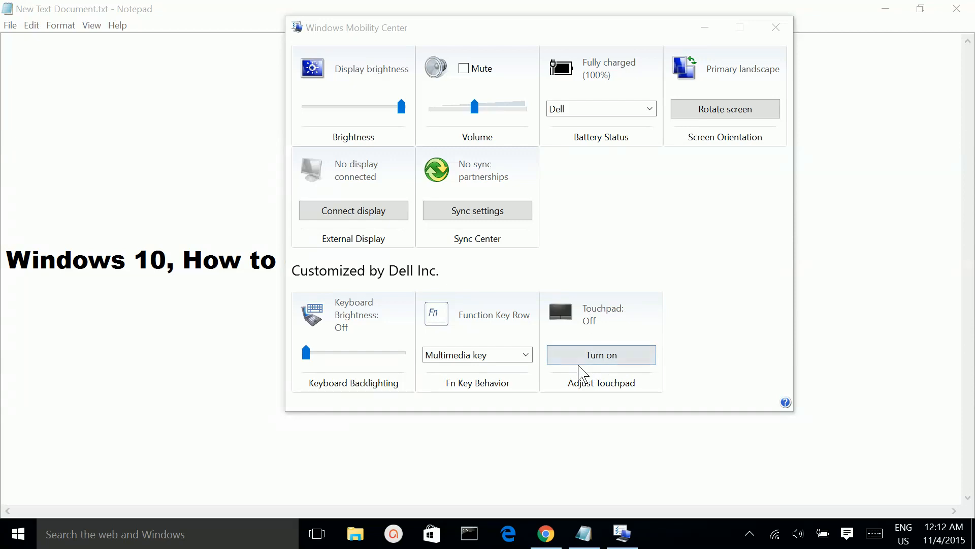
mouse_move(682, 347)
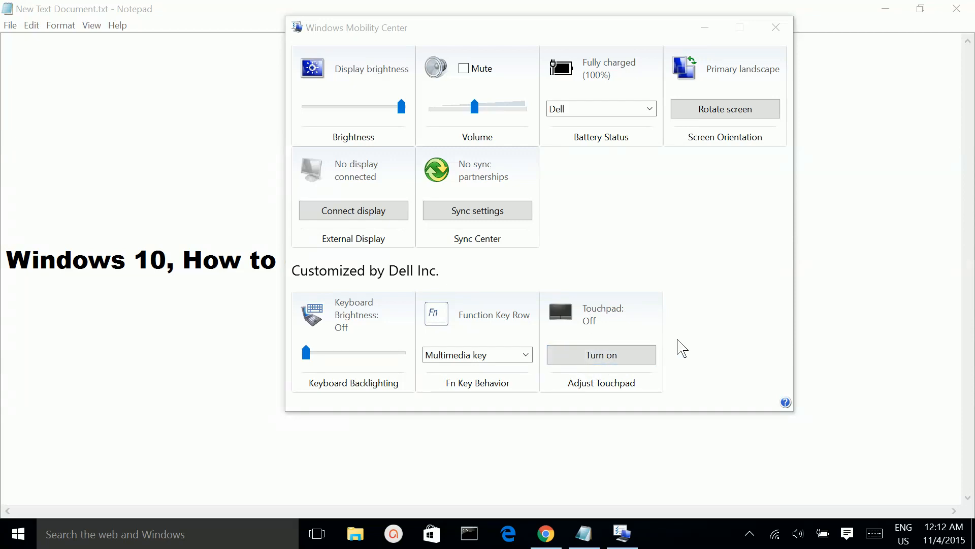